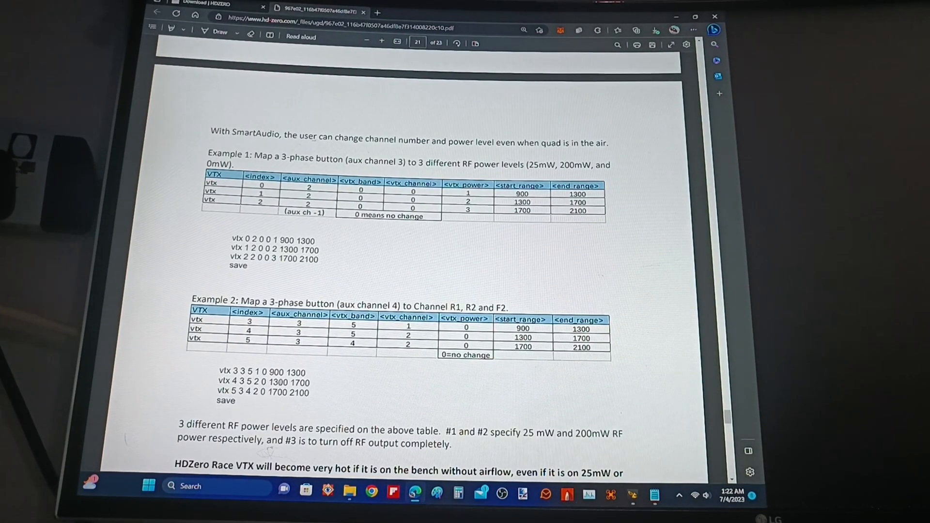
mouse_move(245, 413)
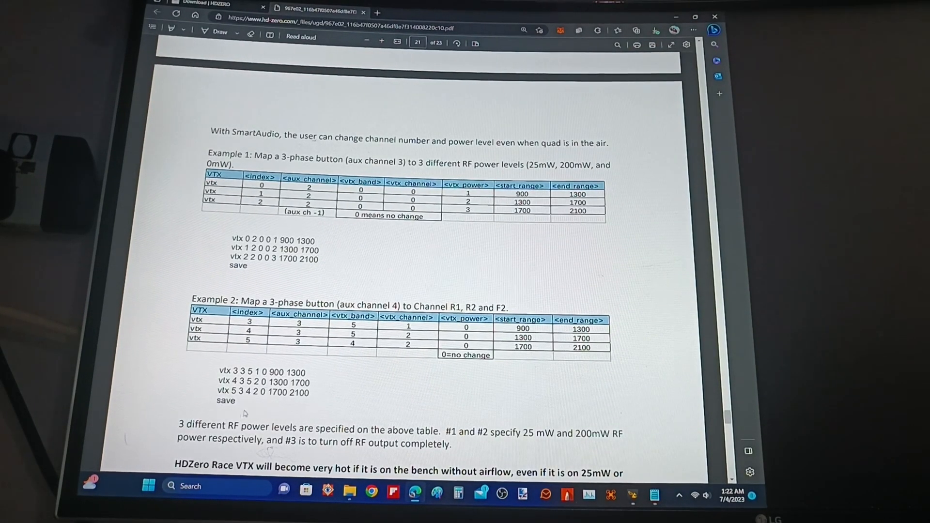